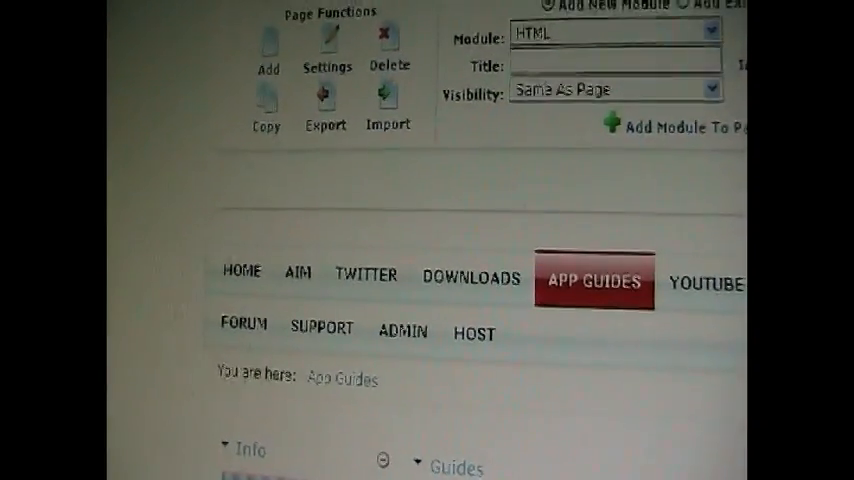
# - Scroll down the Geared screen to reach the Hard level grid through level 80
pyautogui.scroll(-3)
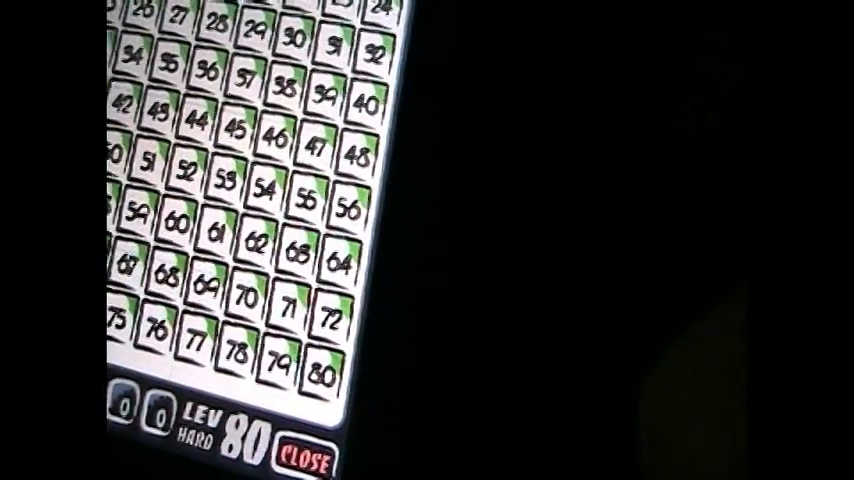
pyautogui.click(307, 448)
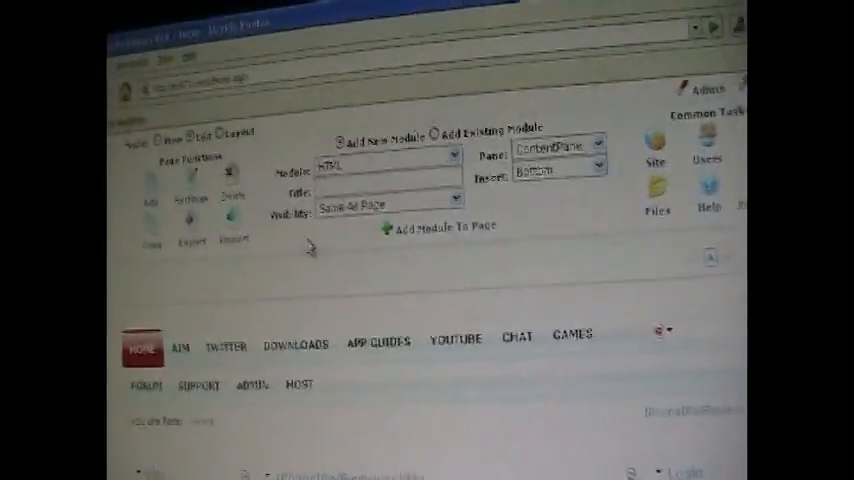
pyautogui.scroll(-3)
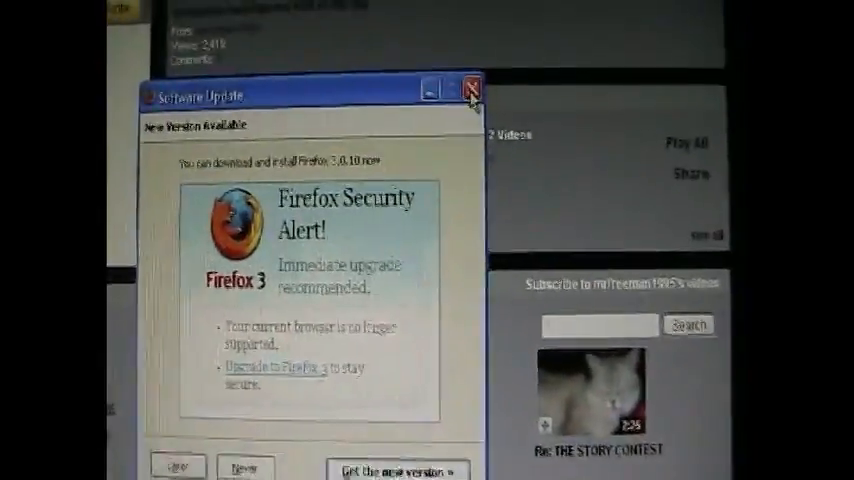
# - Dismiss the Firefox update alert and scroll to the Boing and Bounce playlist and 30 videos
pyautogui.click(470, 89)
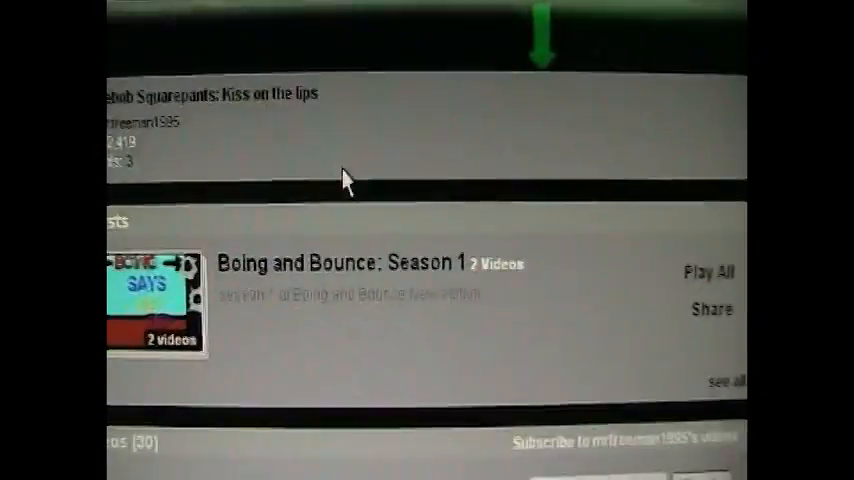
pyautogui.scroll(-3)
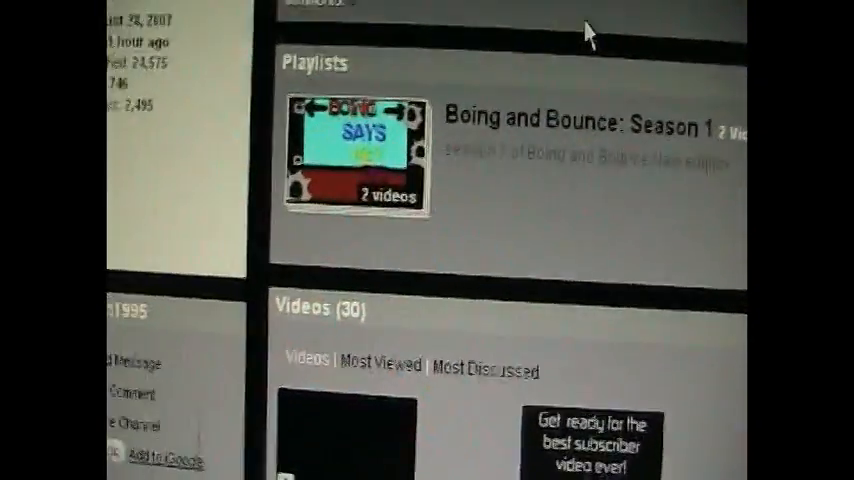
pyautogui.scroll(-3)
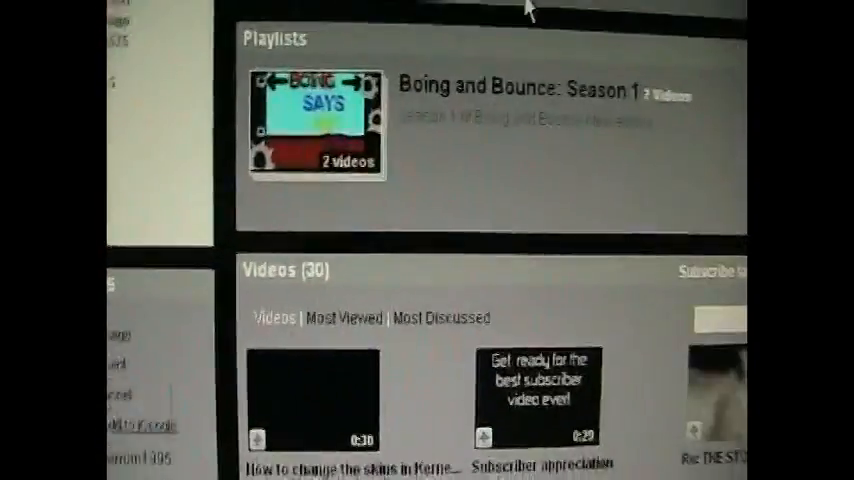